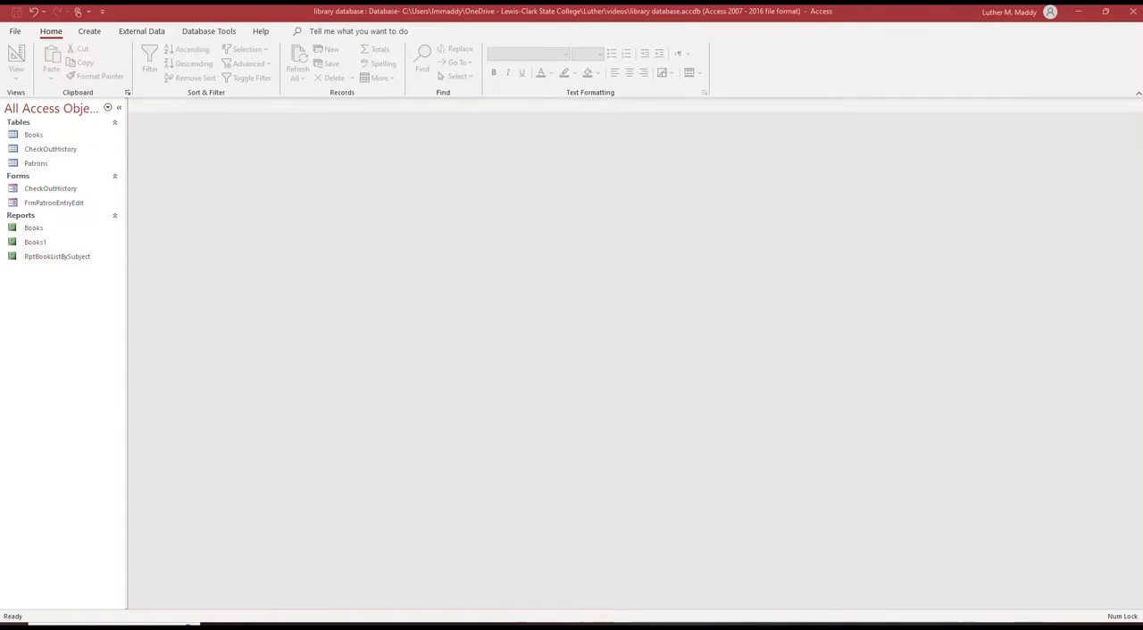
Build a Query Design on Patrons with LastName, FirstName, Address1, Address2, City, State and Zip
click(89, 30)
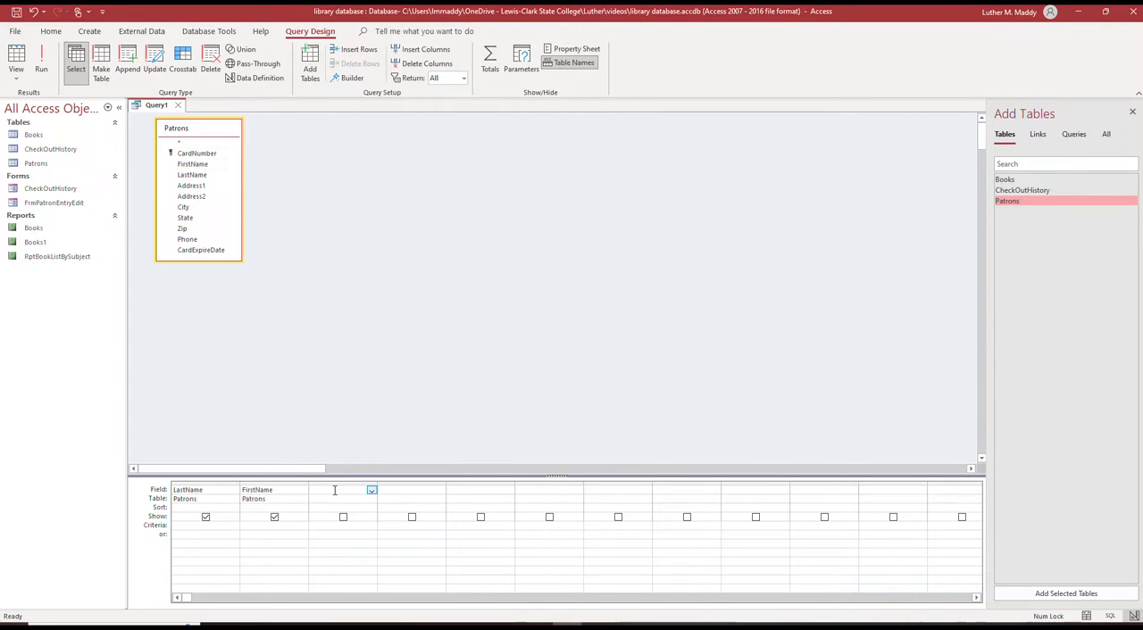
click(41, 63)
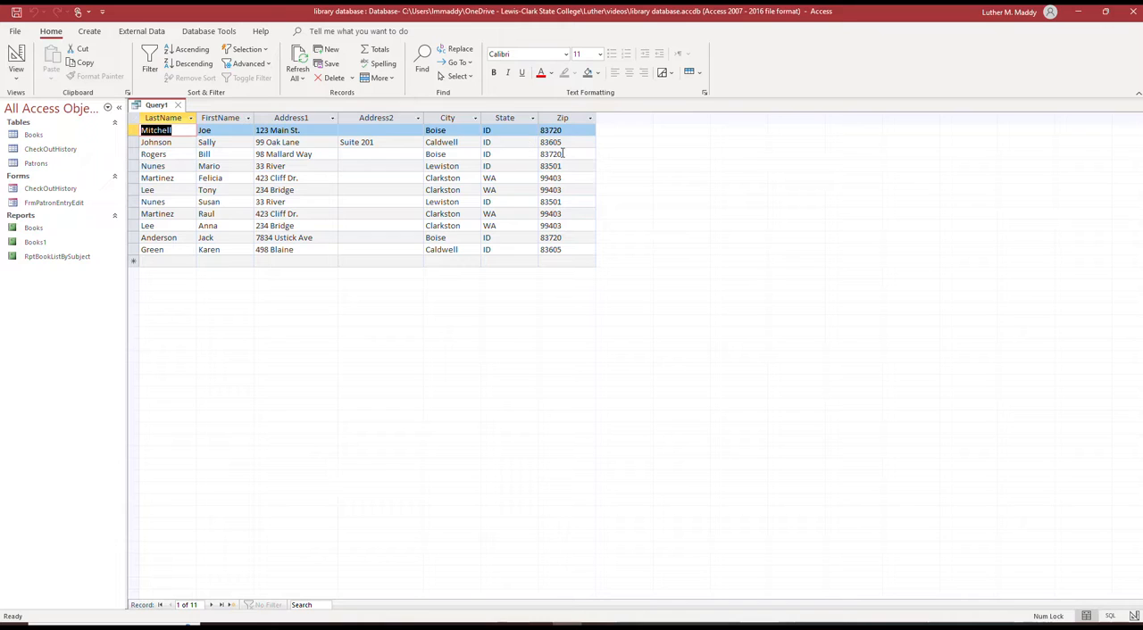
Run the query to list all 11 patrons with their names and addresses
click(16, 63)
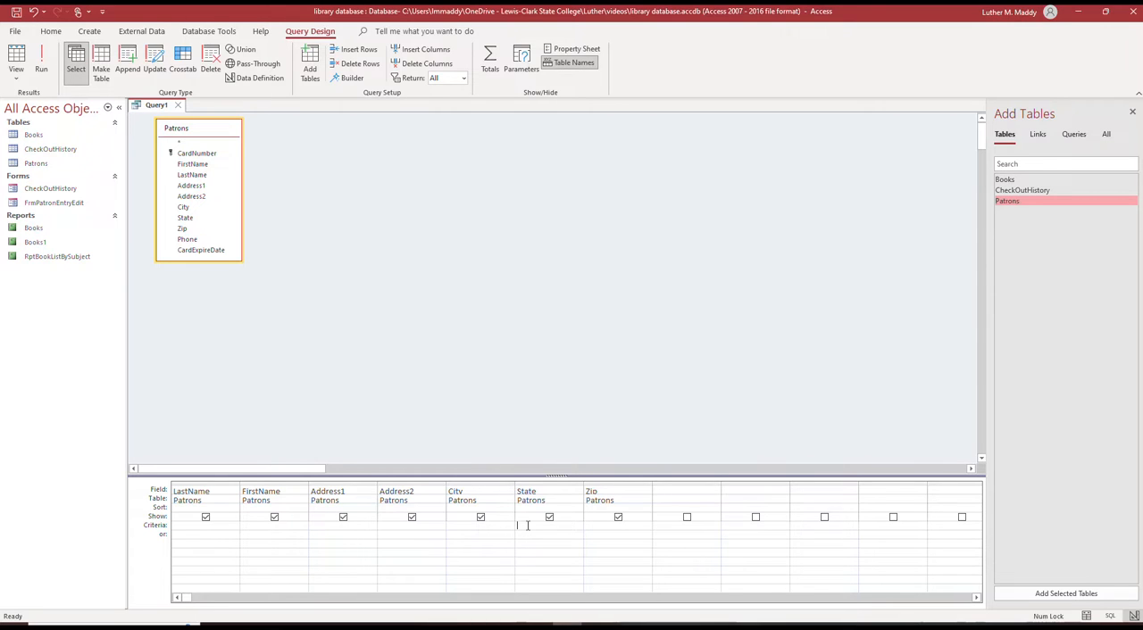
Enter 'Id' as the State criterion so the query returns only Idaho patrons
text(Id)
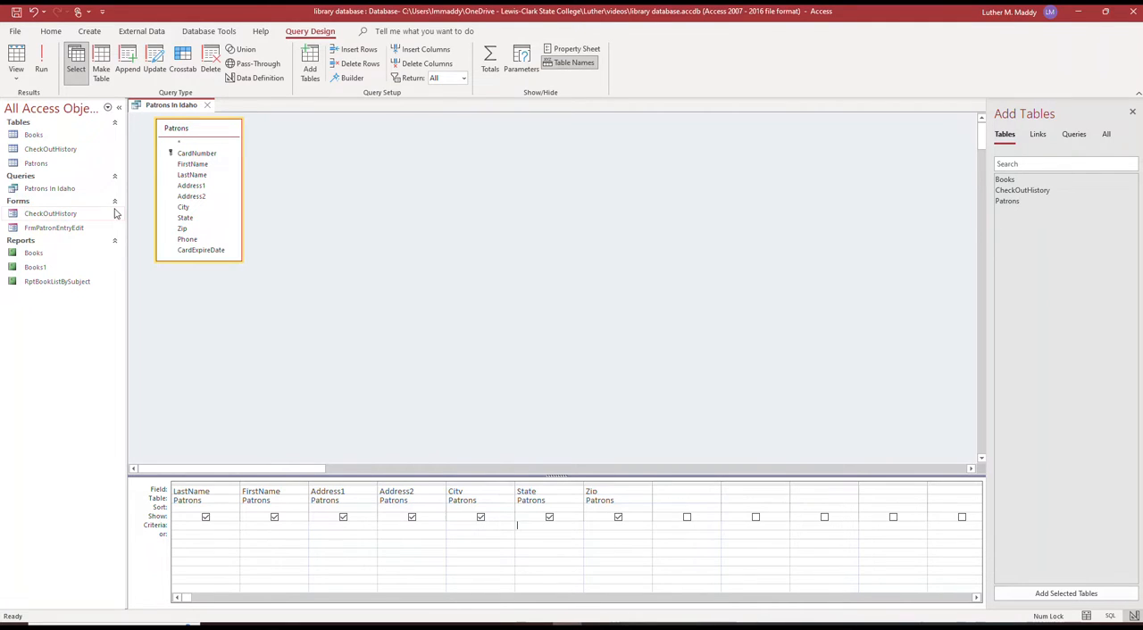
mouse_move(178, 257)
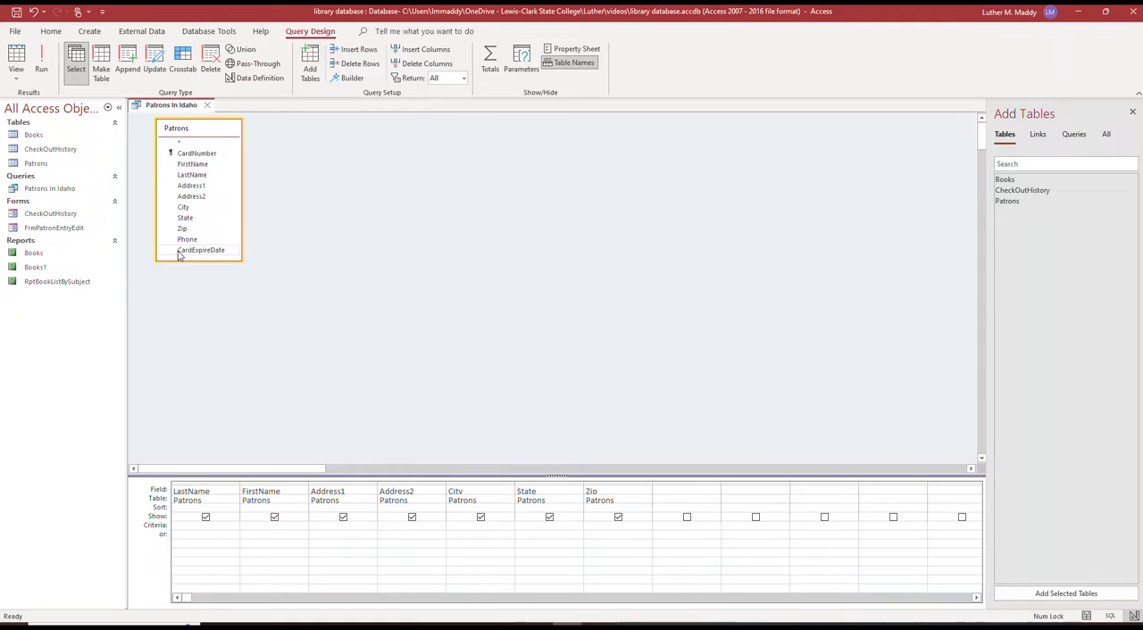
Add CardExpireDate as the eighth query field and return to design view
click(16, 55)
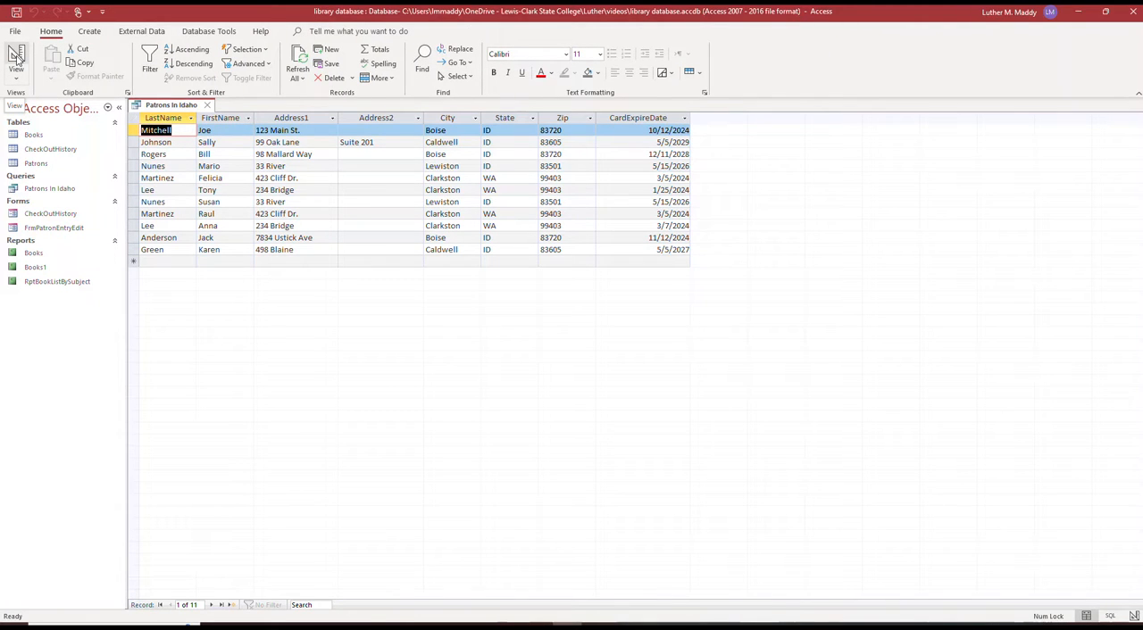
click(16, 63)
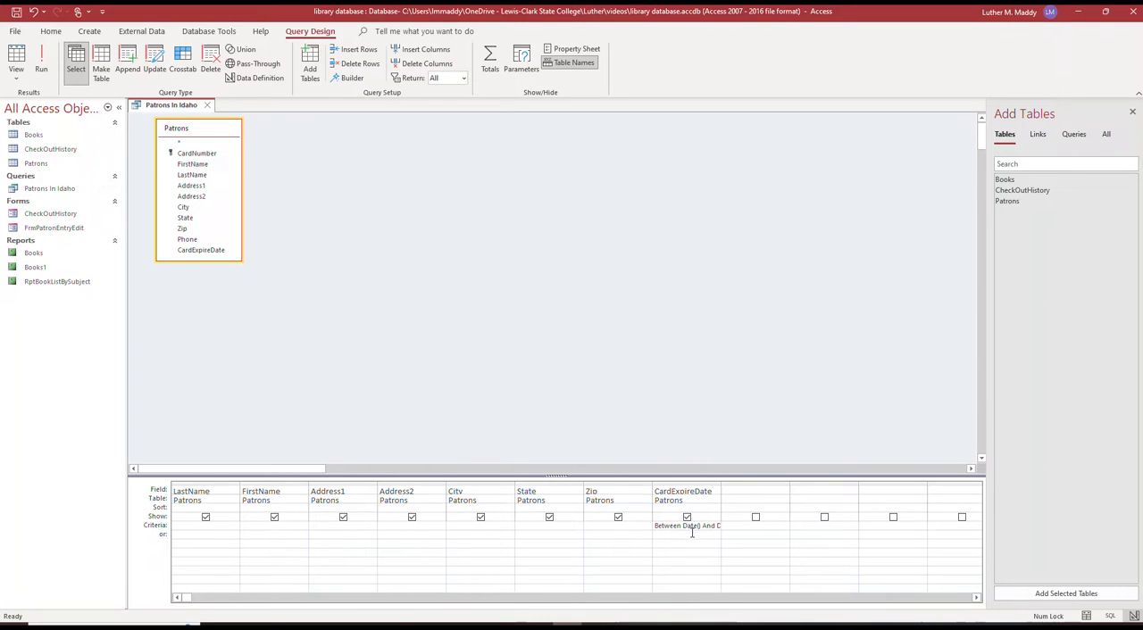
Complete the CardExpireDate criterion as Between Date() And Date()+60
text(+60)
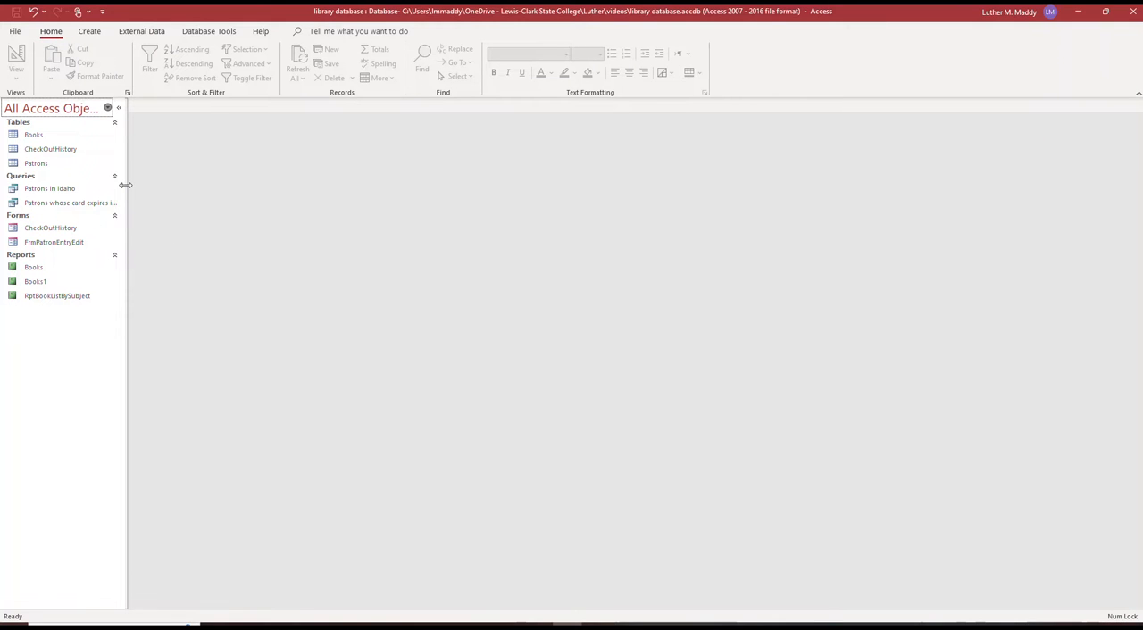
double_click(69, 203)
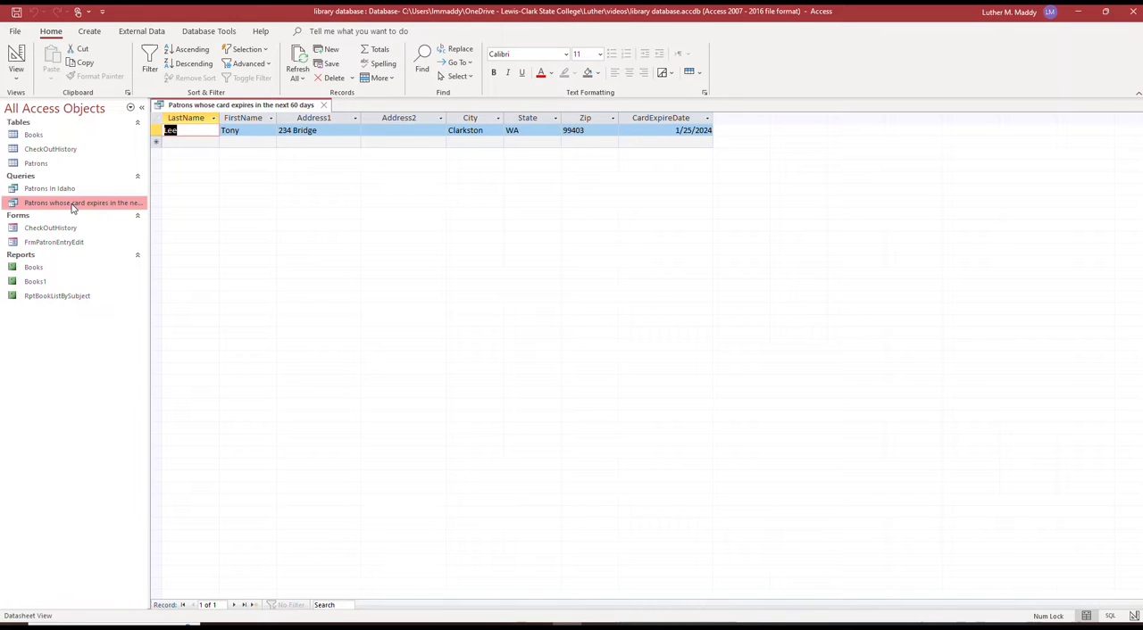